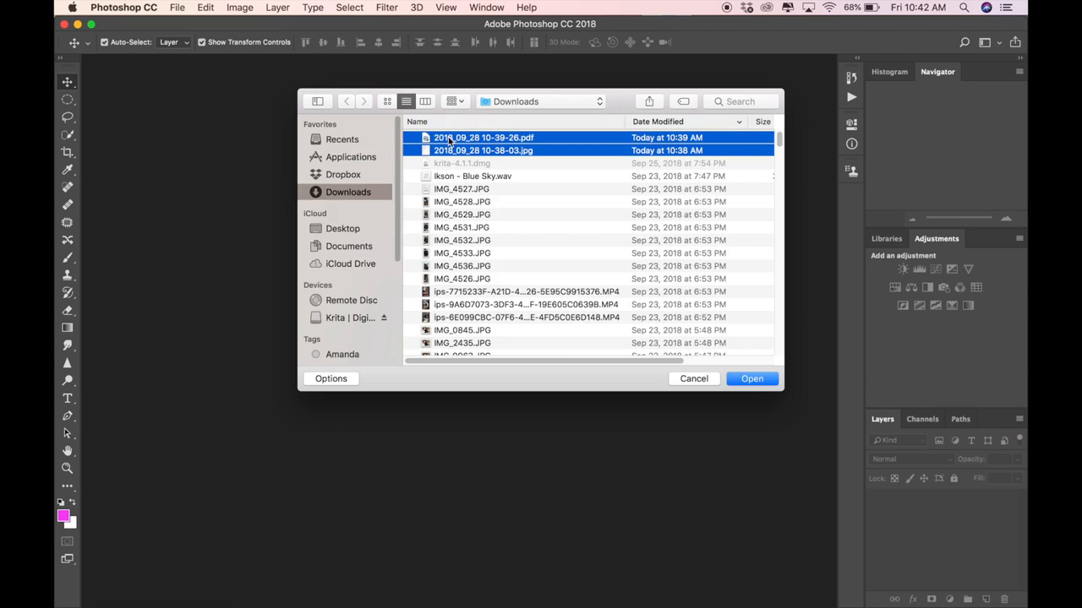
Open both 2018_09_28 sketch files, the PDF and JPG, from Downloads
left_click(751, 378)
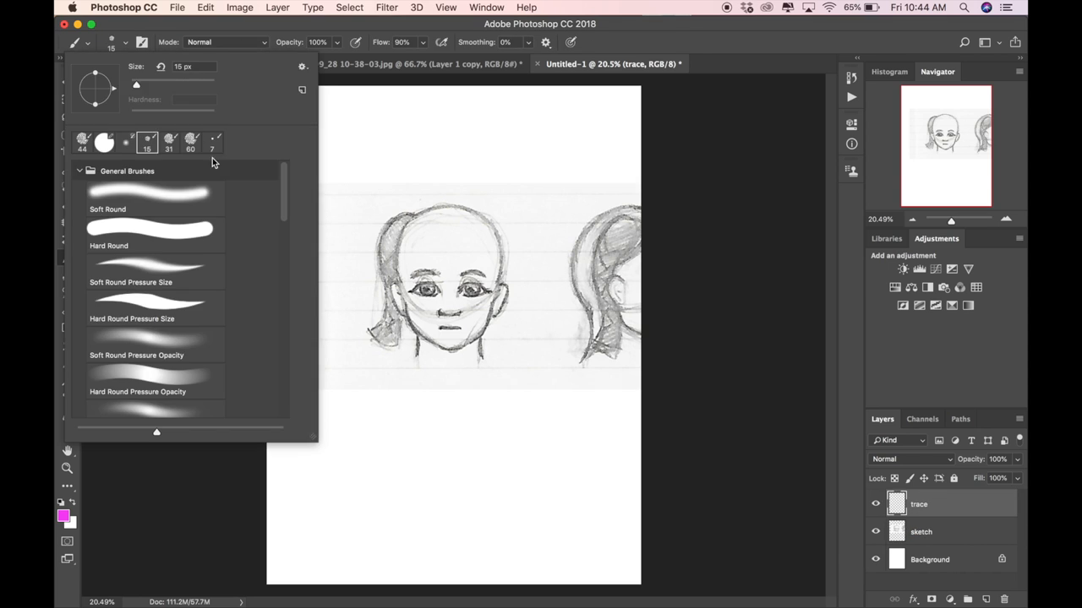
Choose a tracing brush and trace the head outline in magenta on the trace layer
left_click(156, 266)
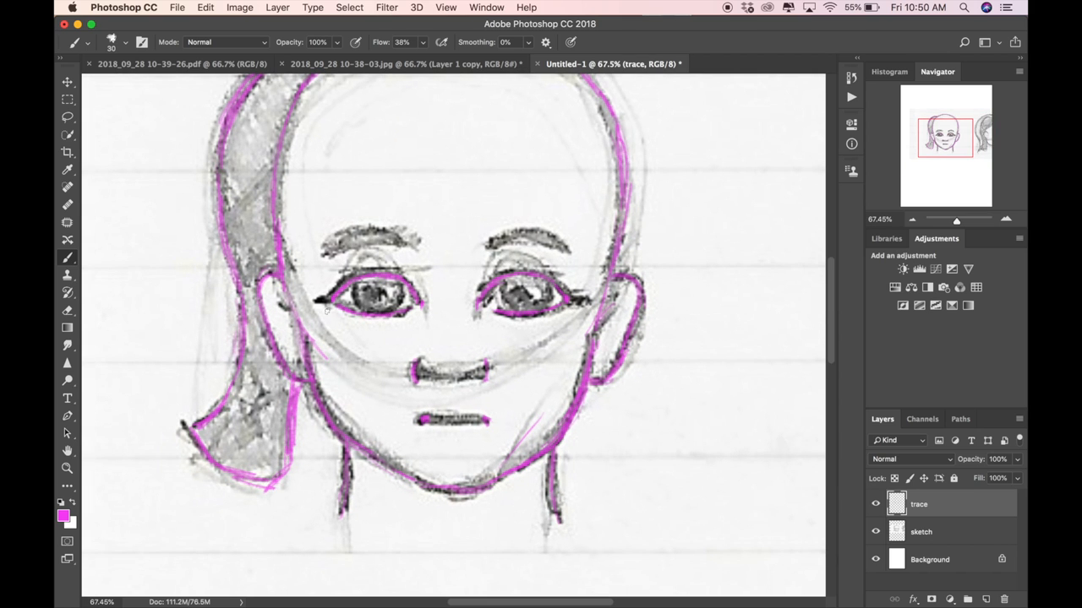
left_click_drag(338, 296, 406, 304)
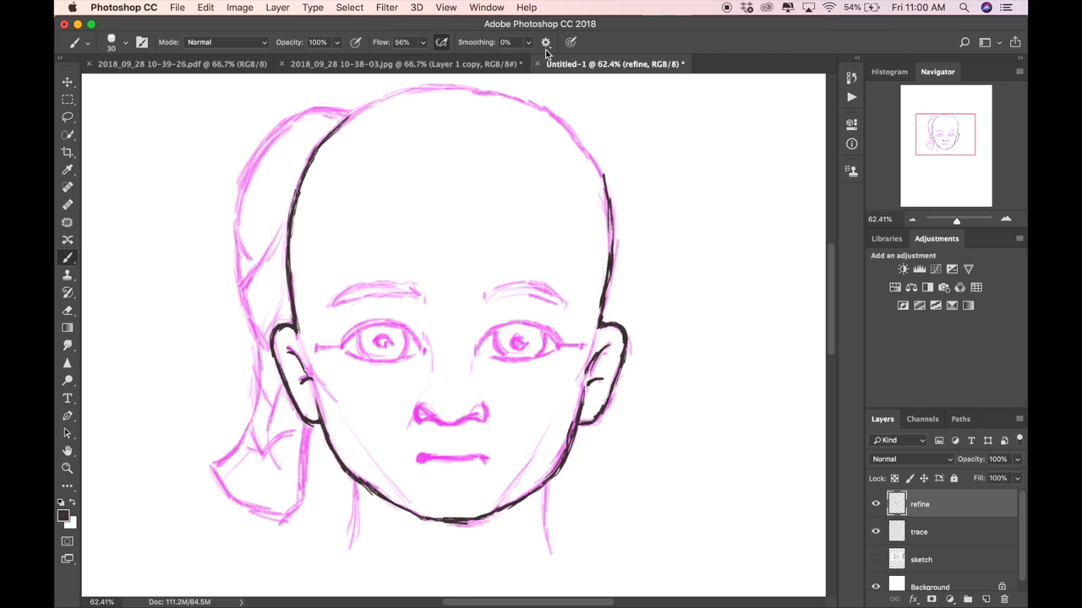
Paint dark refined outlines over the magenta trace on the refine layer
left_click_drag(337, 127, 604, 178)
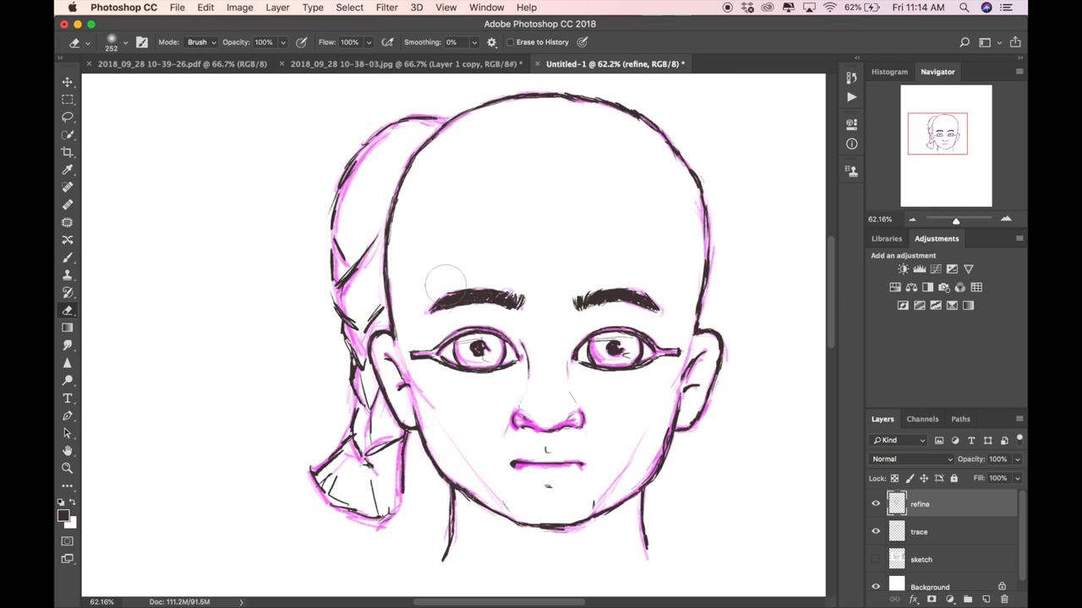
Select the Pen tool in Path mode for drawing vector paths
left_click(68, 260)
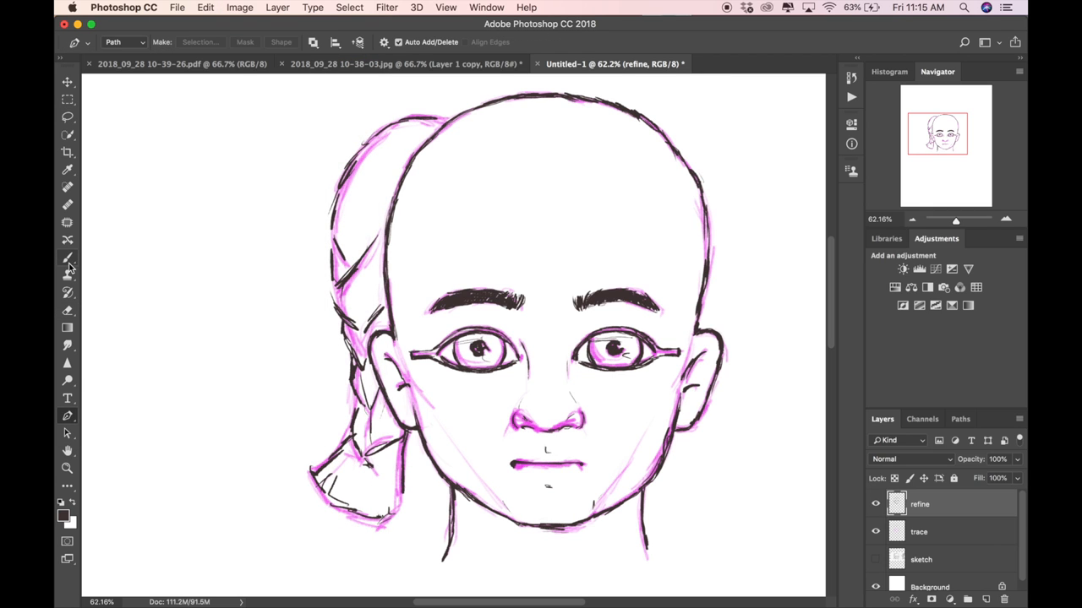
left_click(68, 258)
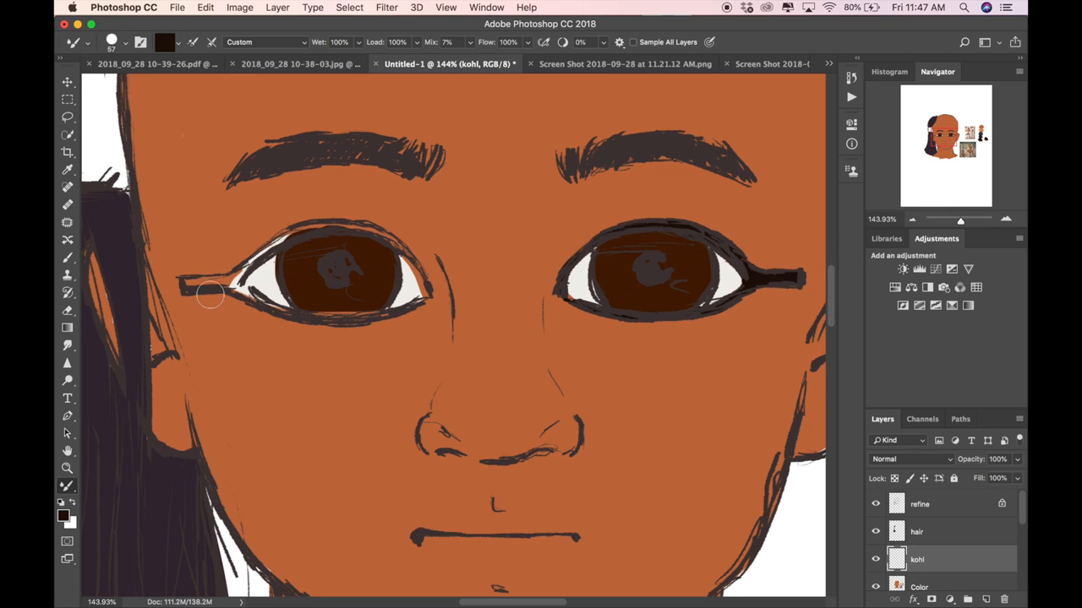
Paint a dark kohl line extending from the left eye's outer corner
left_click_drag(186, 279, 414, 322)
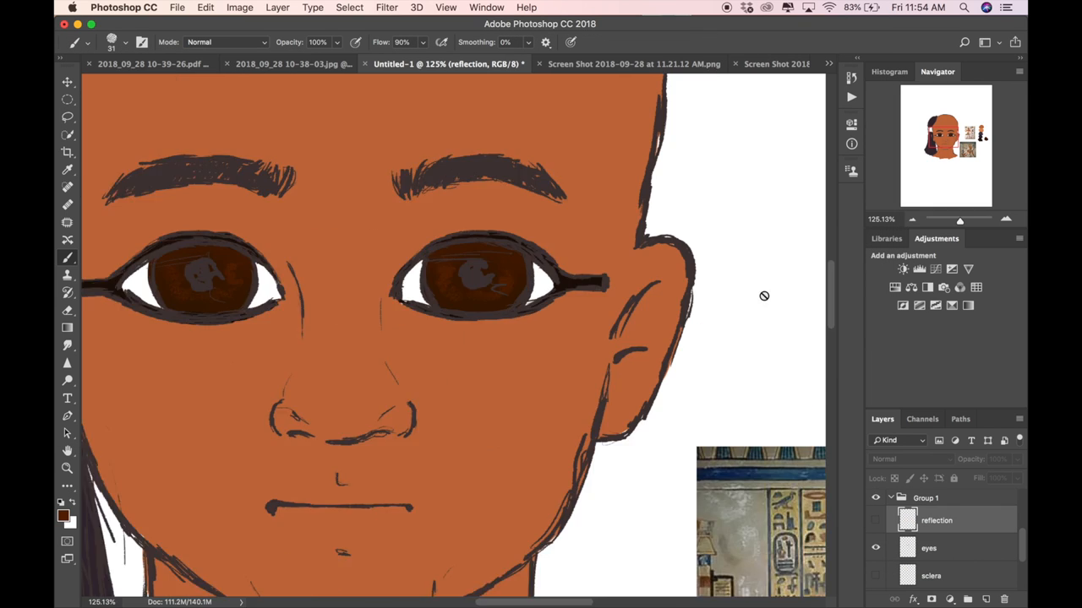
Scroll to the reflection layer in Group 1 for painting iris highlights
scroll("down", 3)
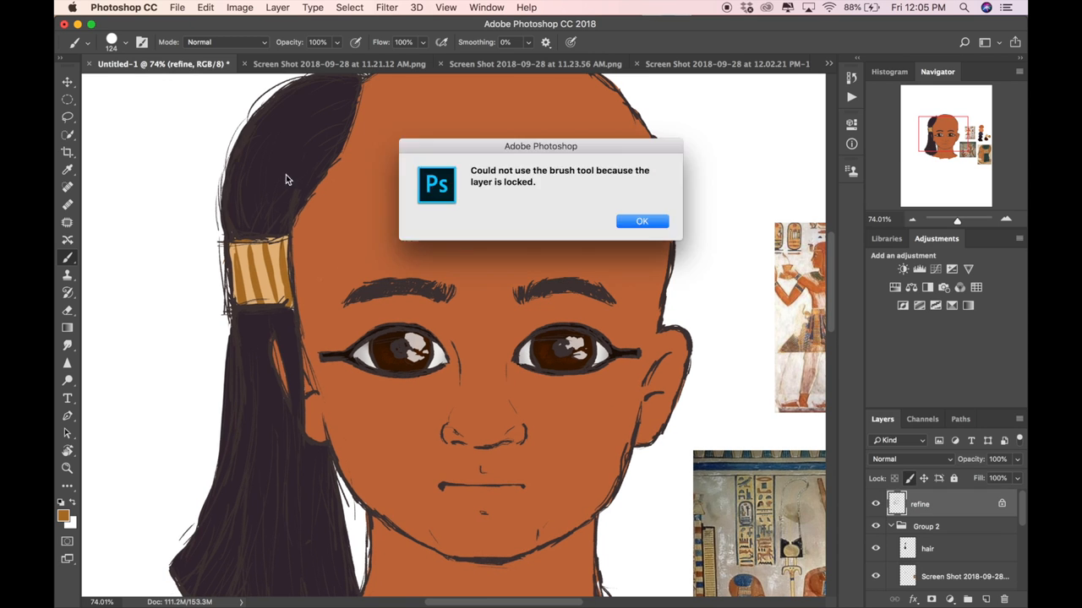
Dismiss the 'layer is locked' alert with OK
left_click(641, 220)
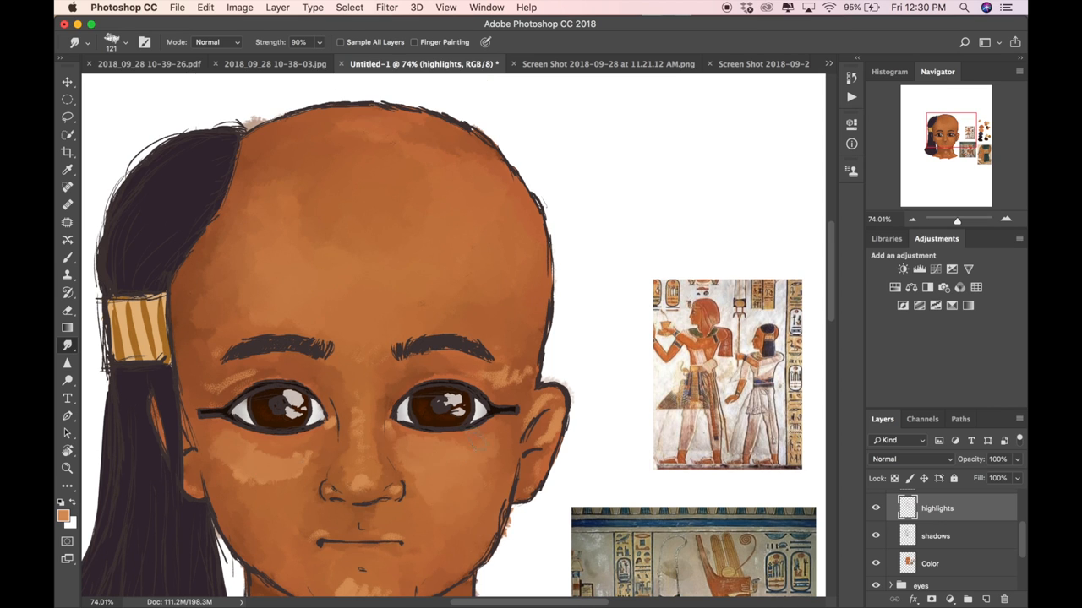
Smudge the highlights and shadows layers into smoothly blended brown skin
scroll("down", 3)
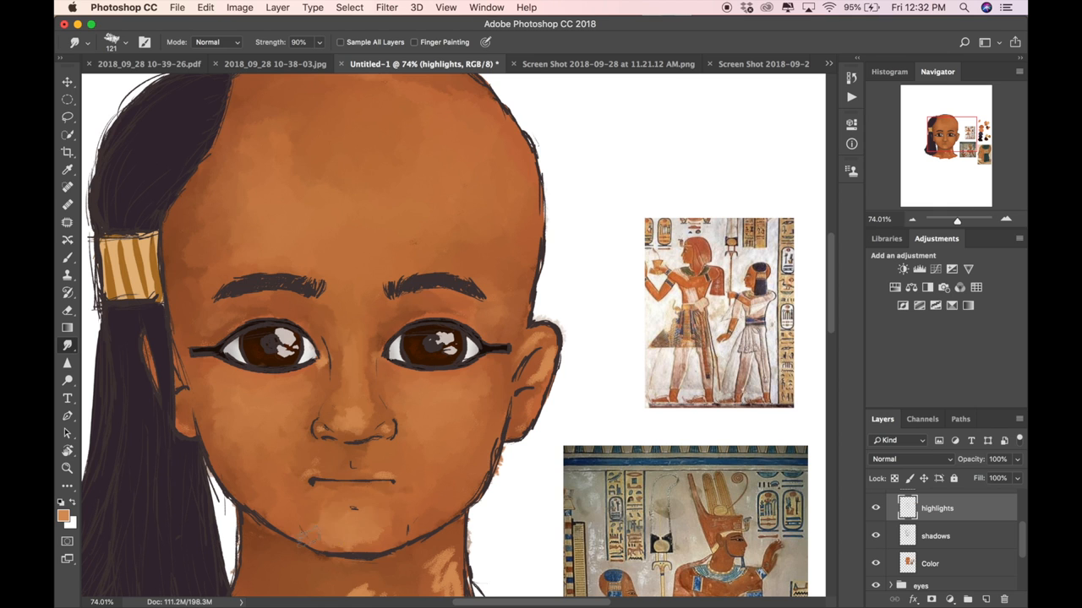
scroll("down", 3)
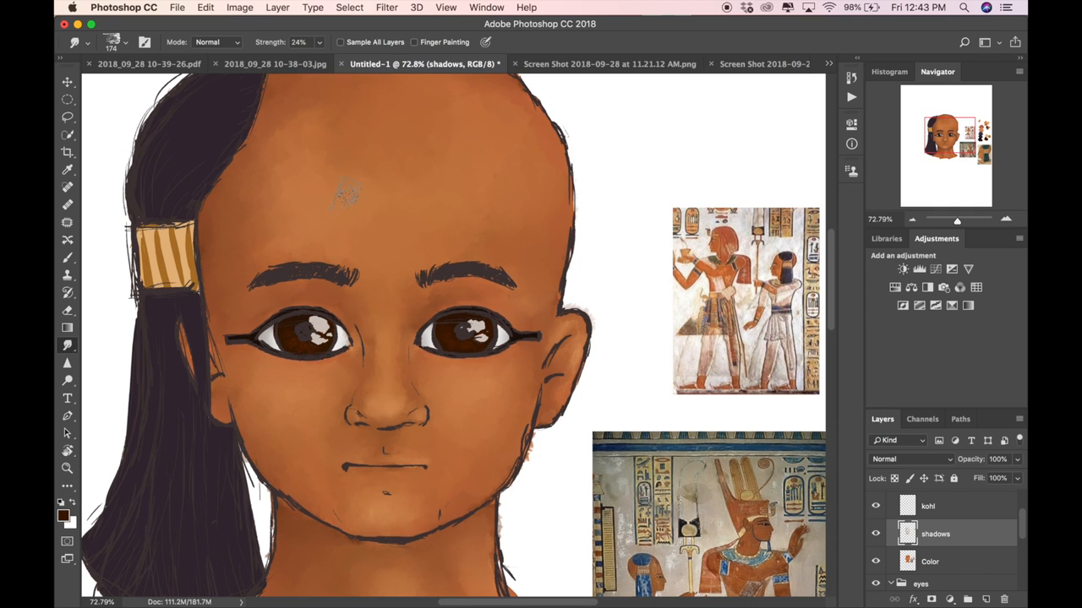
left_click(876, 564)
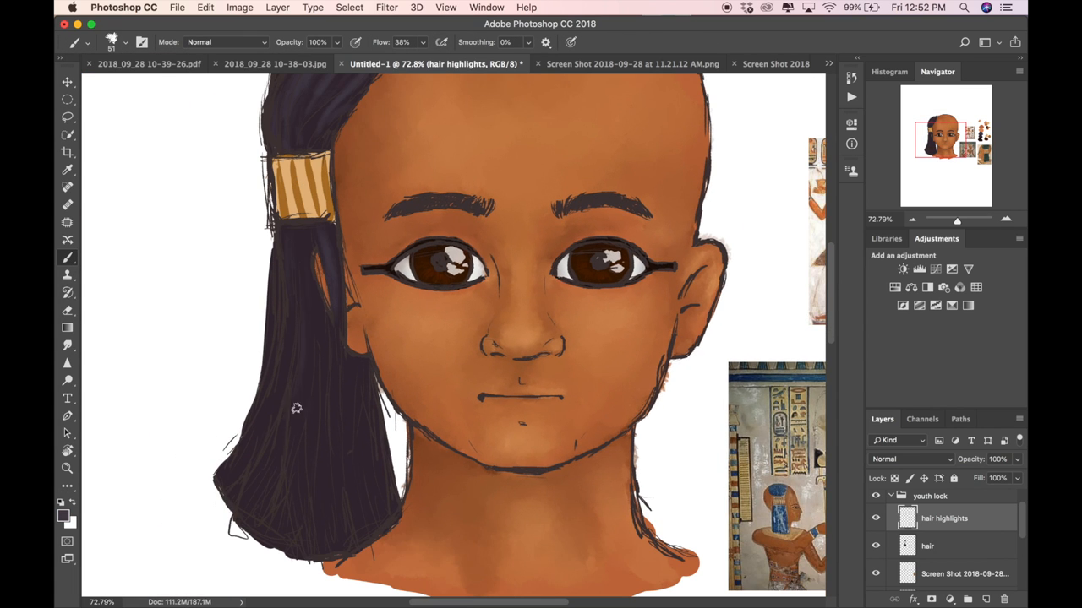
Paint a light highlight strand down the dark youth lock
left_click_drag(297, 409, 307, 533)
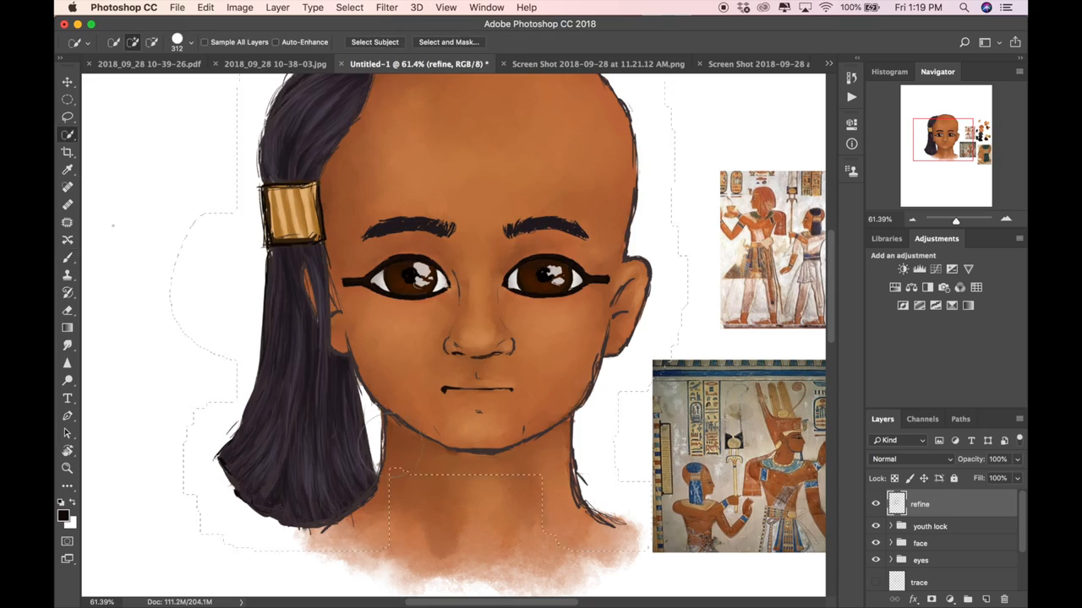
Pick the Quick Selection tool to select the figure and neck
left_click(60, 515)
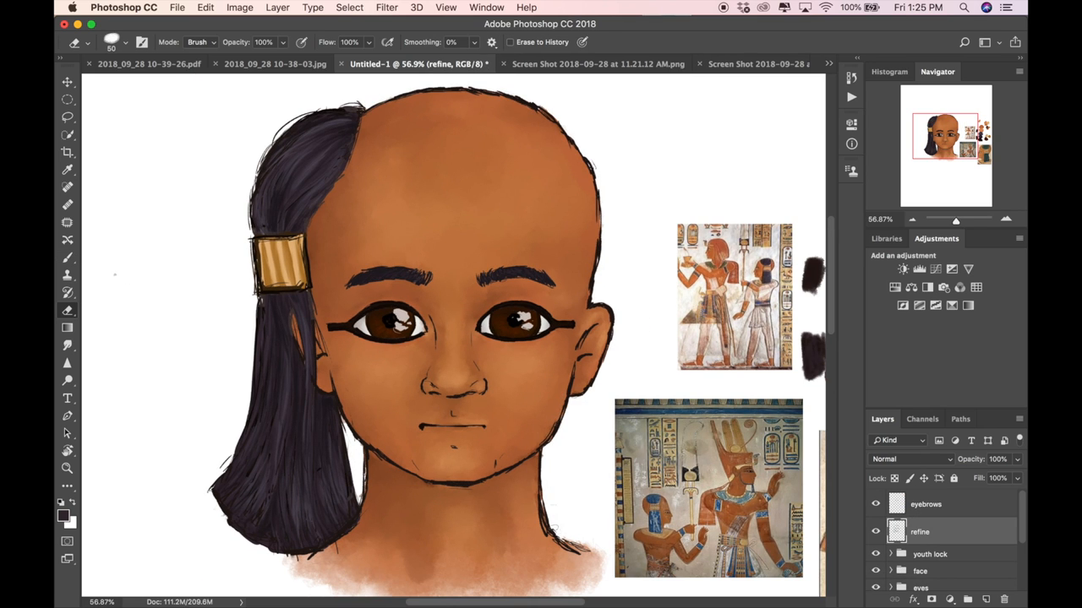
Dab brown skin and dark purple hair colour swatches beside the reference images
left_click(111, 41)
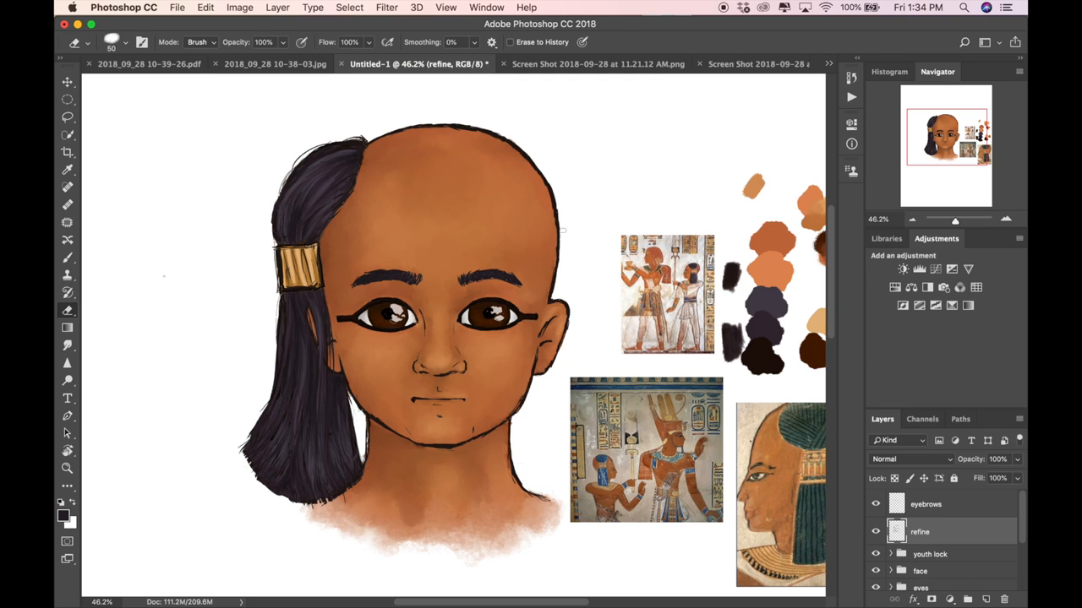
mouse_move(749, 260)
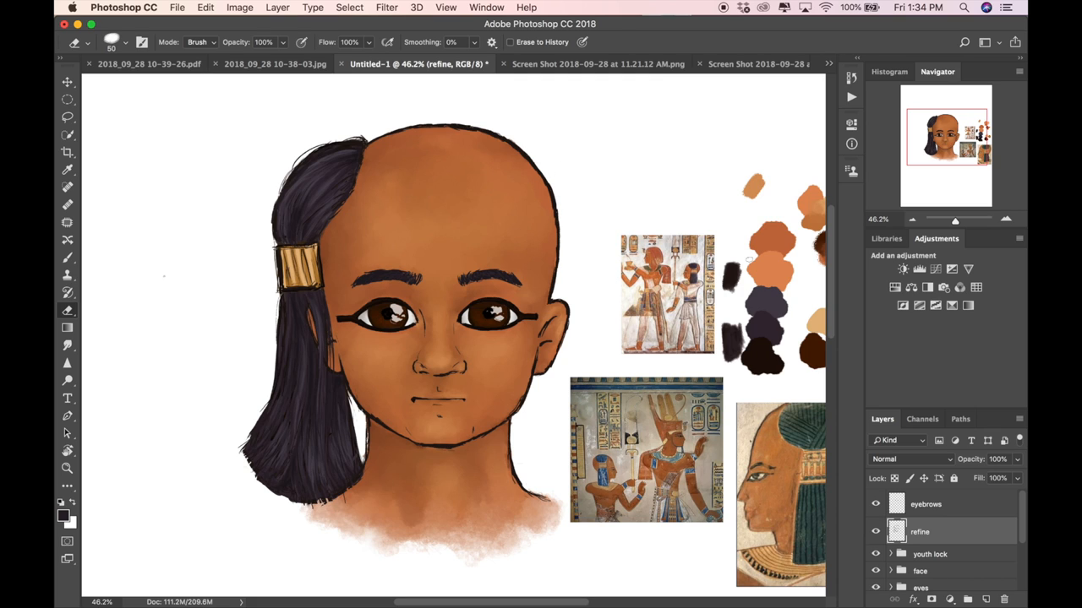